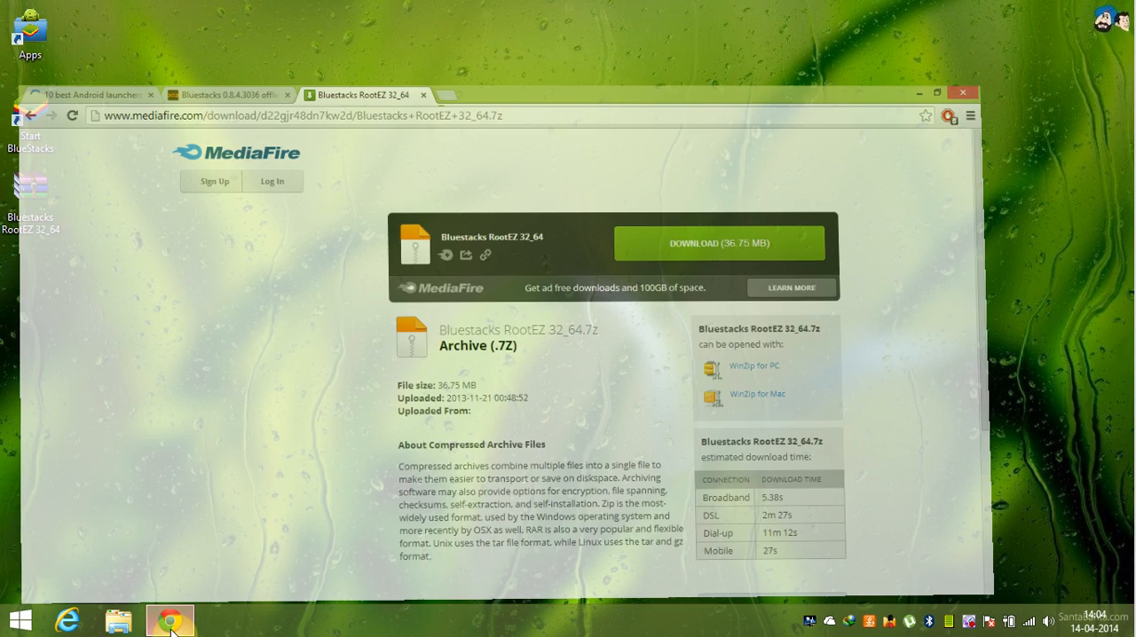
- Minimize the browser and extract the Bluestacks RootEZ 32_64 archive on the desktop with WinRAR
{"action": "left_click", "coordinate": [934, 93]}
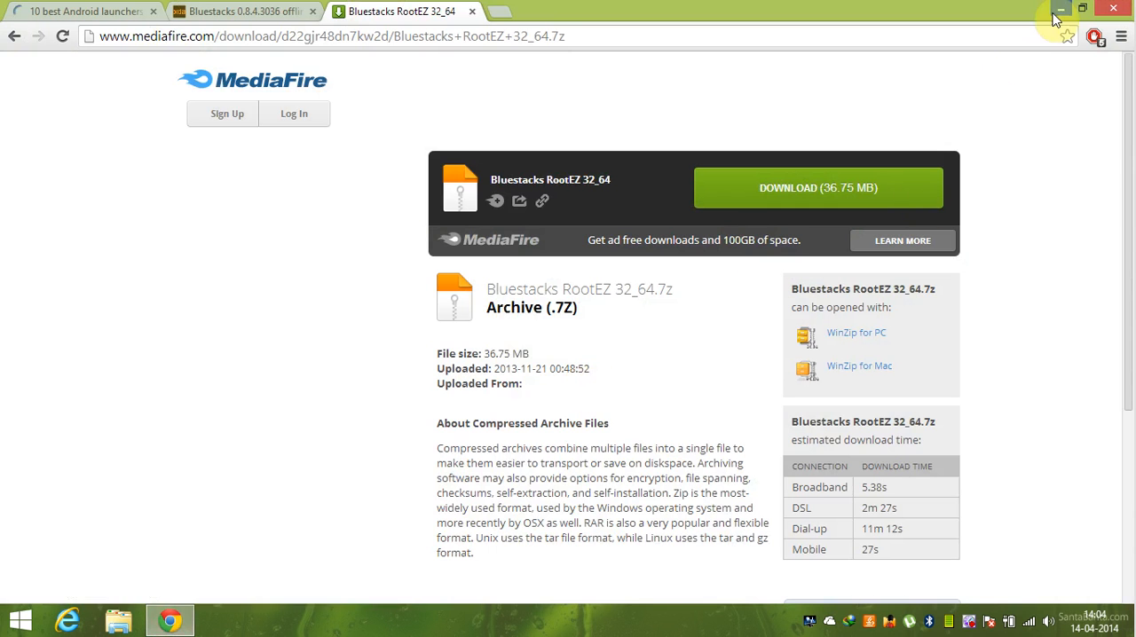
{"action": "left_click", "coordinate": [1059, 9]}
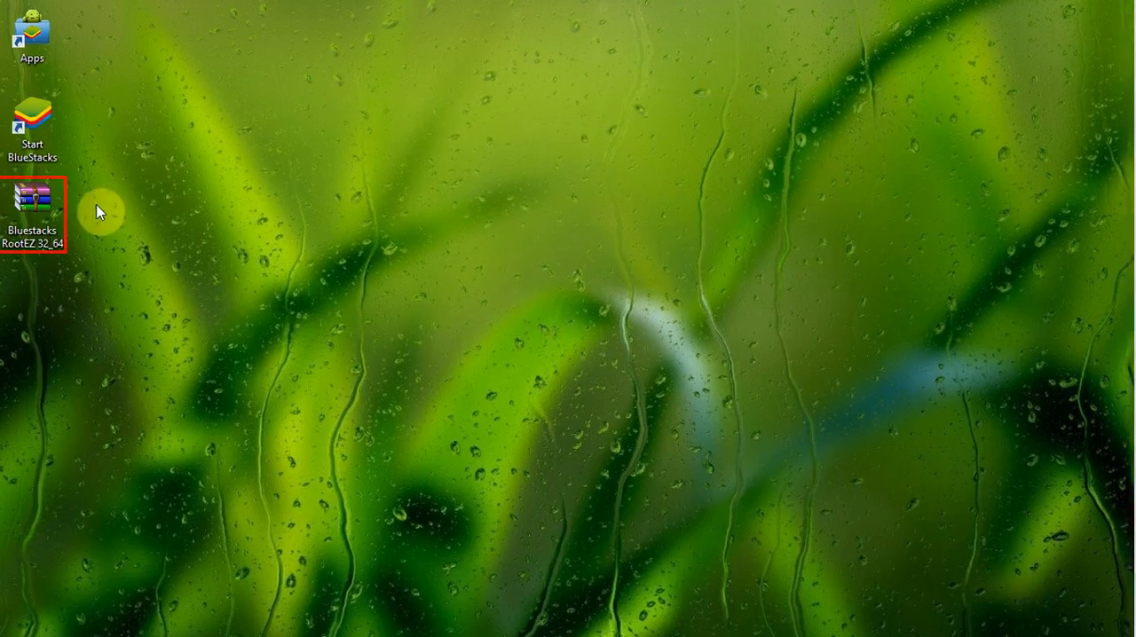
{"action": "right_click", "coordinate": [32, 197]}
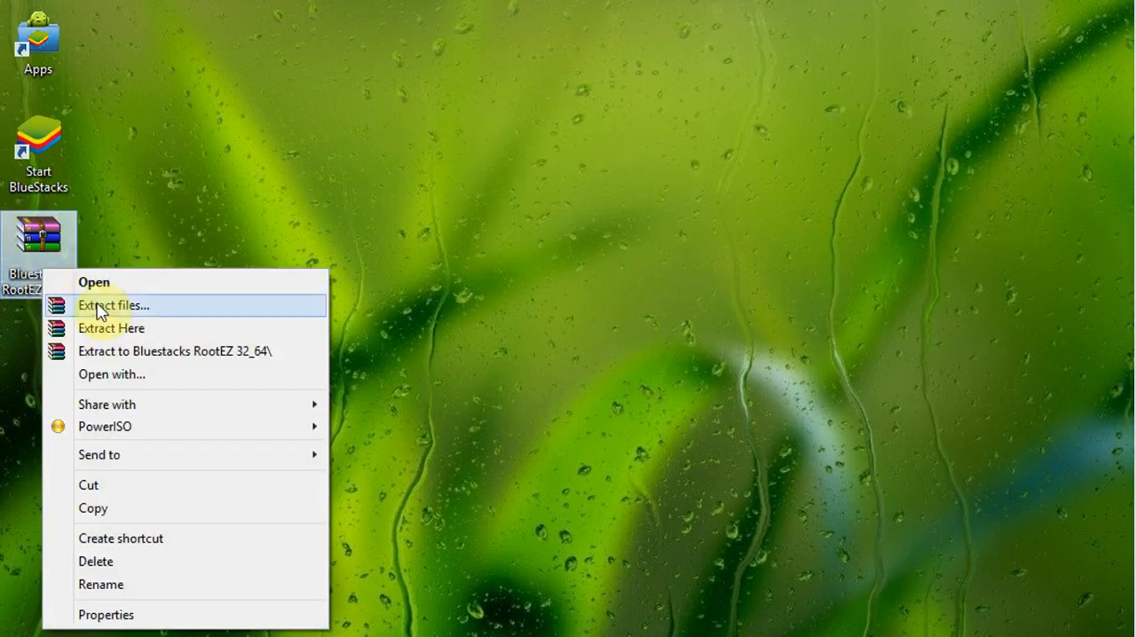
{"action": "left_click", "coordinate": [114, 305]}
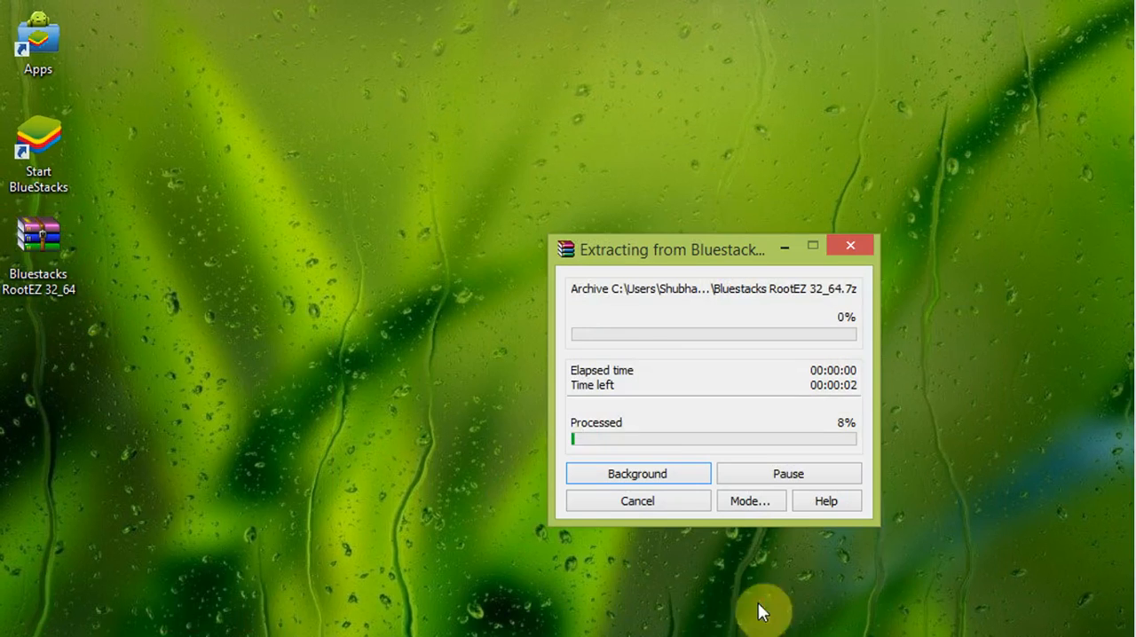
{"action": "mouse_move", "coordinate": [274, 415]}
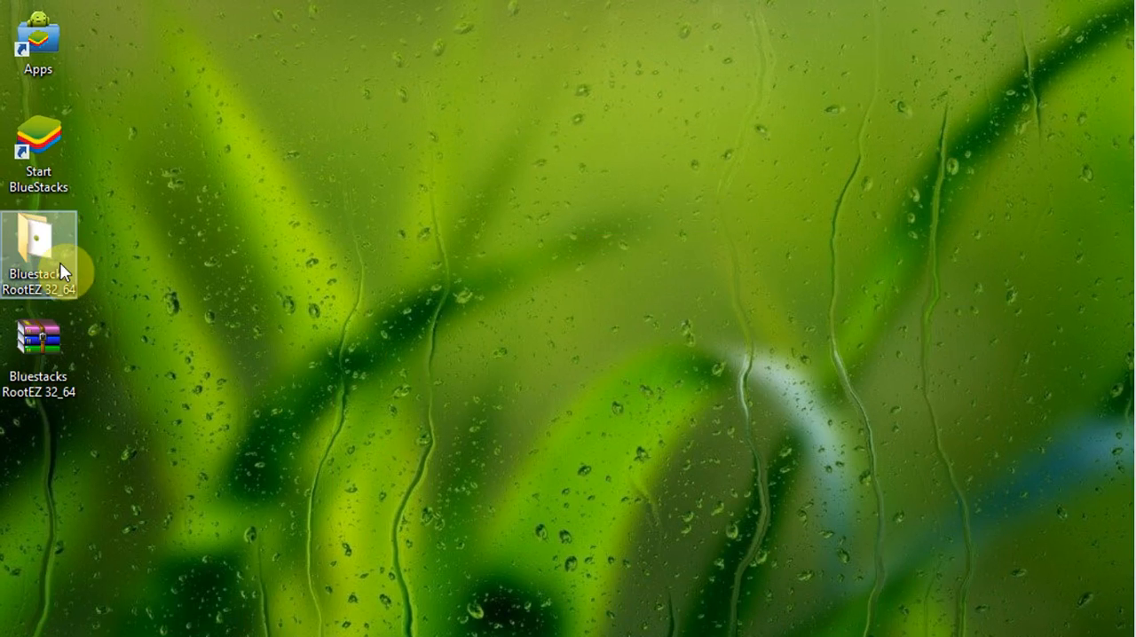
- Run RootEZ as administrator, auto-detect Root.fs, prepare it enlarged to 400MB and run the rooting step
{"action": "right_click", "coordinate": [546, 142]}
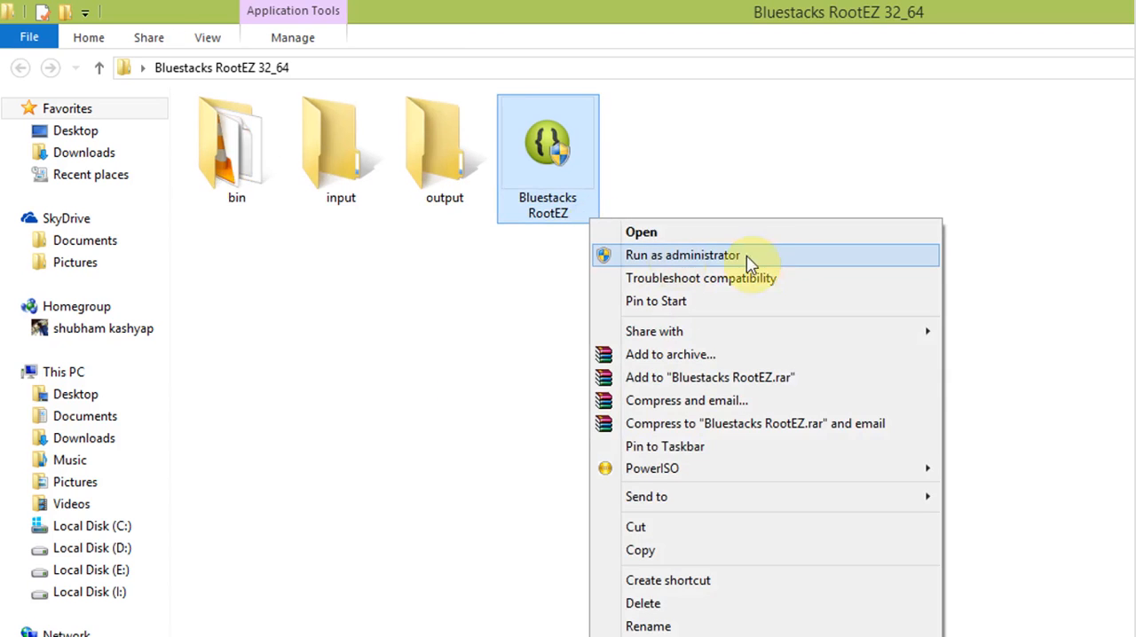
{"action": "left_click", "coordinate": [681, 256]}
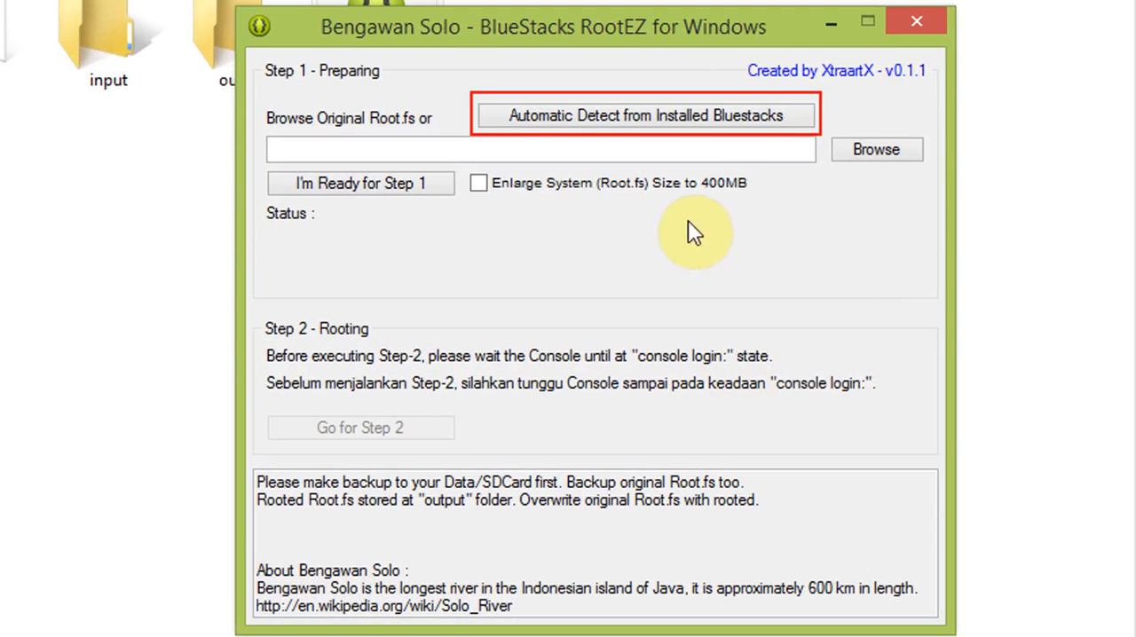
{"action": "left_click", "coordinate": [646, 115]}
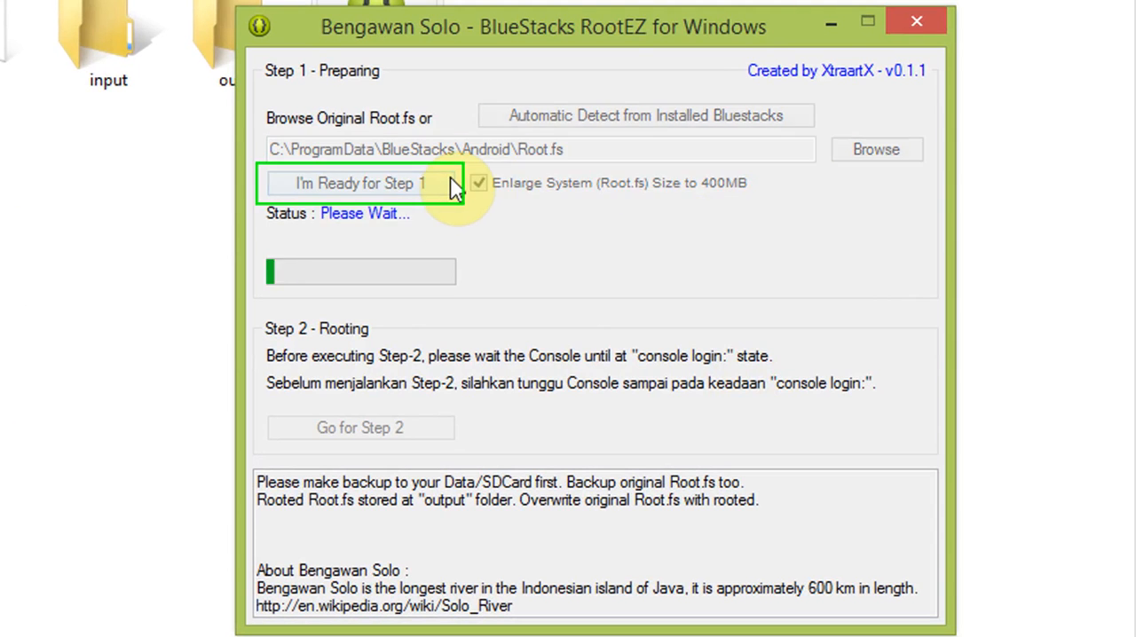
{"action": "left_click", "coordinate": [359, 183]}
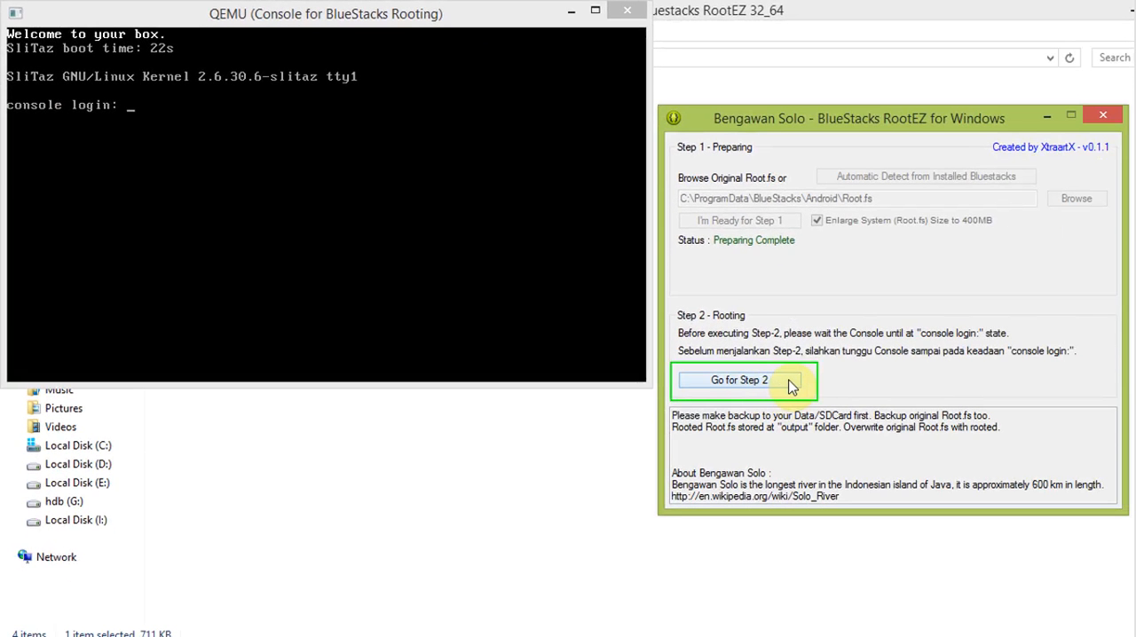
{"action": "left_click", "coordinate": [739, 380]}
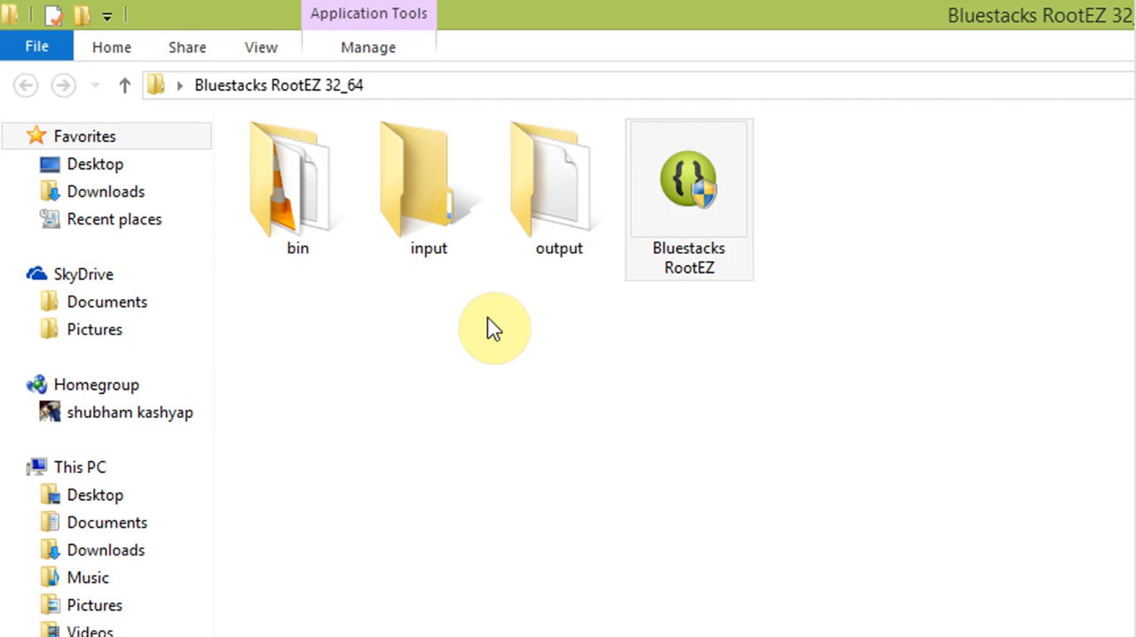
- Check Root.fs in the output folder, then show hidden items on Local Disk (C:)
{"action": "double_click", "coordinate": [558, 177]}
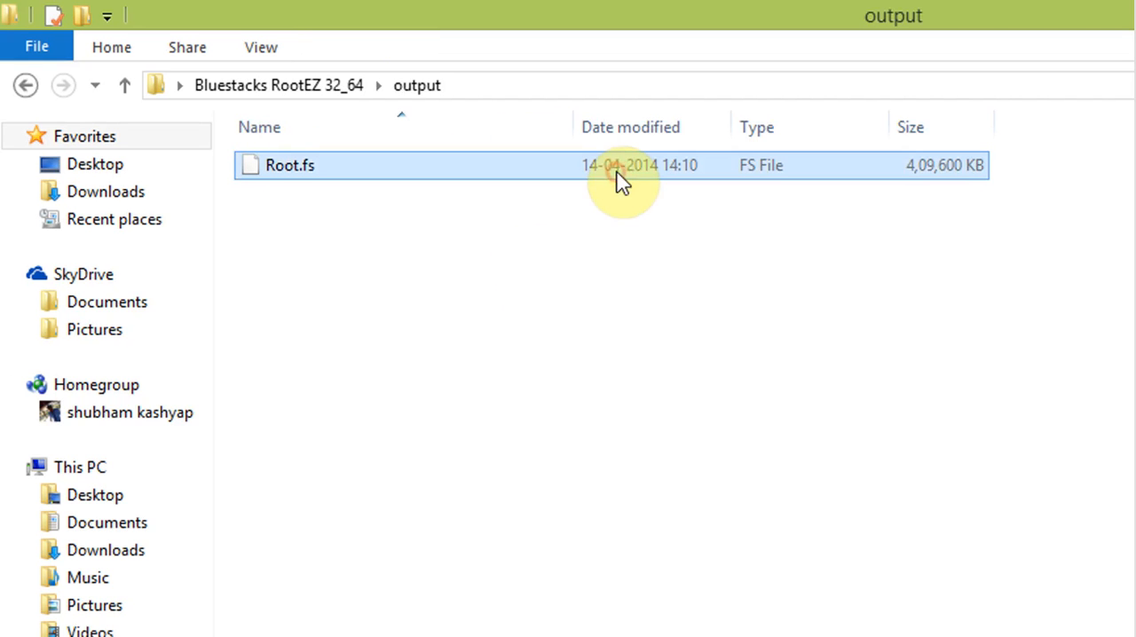
{"action": "left_click", "coordinate": [79, 466]}
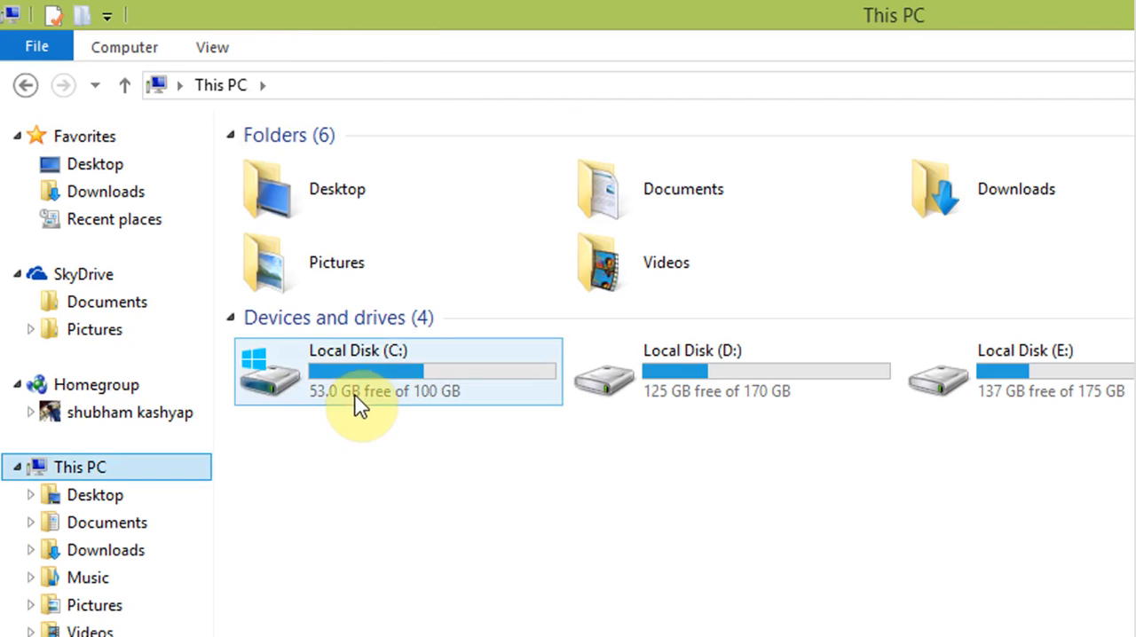
{"action": "double_click", "coordinate": [359, 371]}
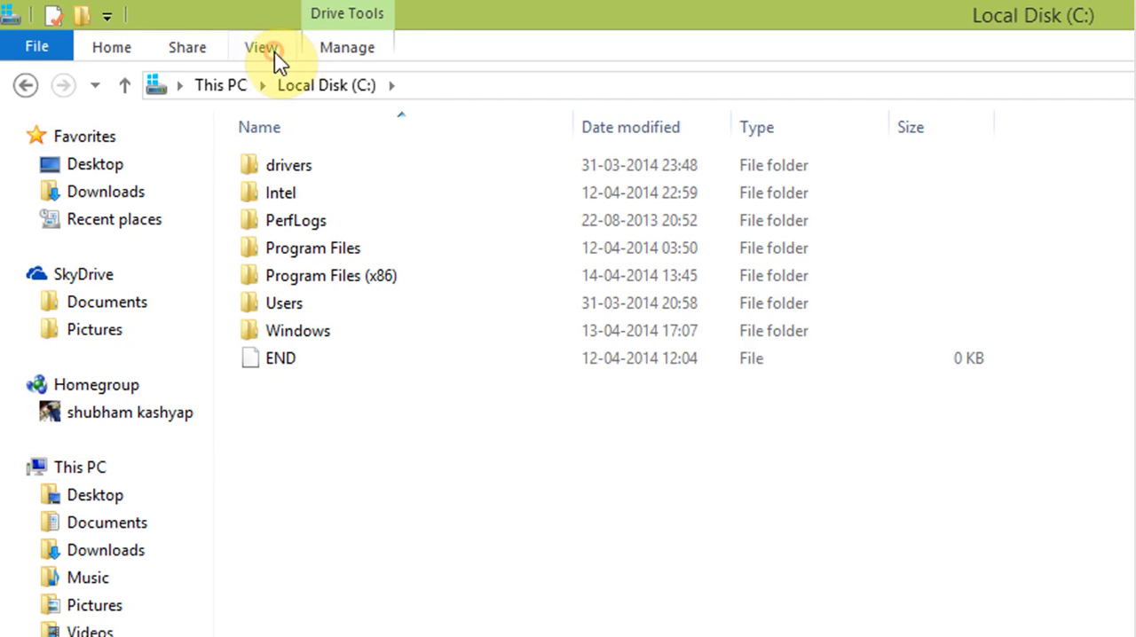
{"action": "left_click", "coordinate": [259, 47]}
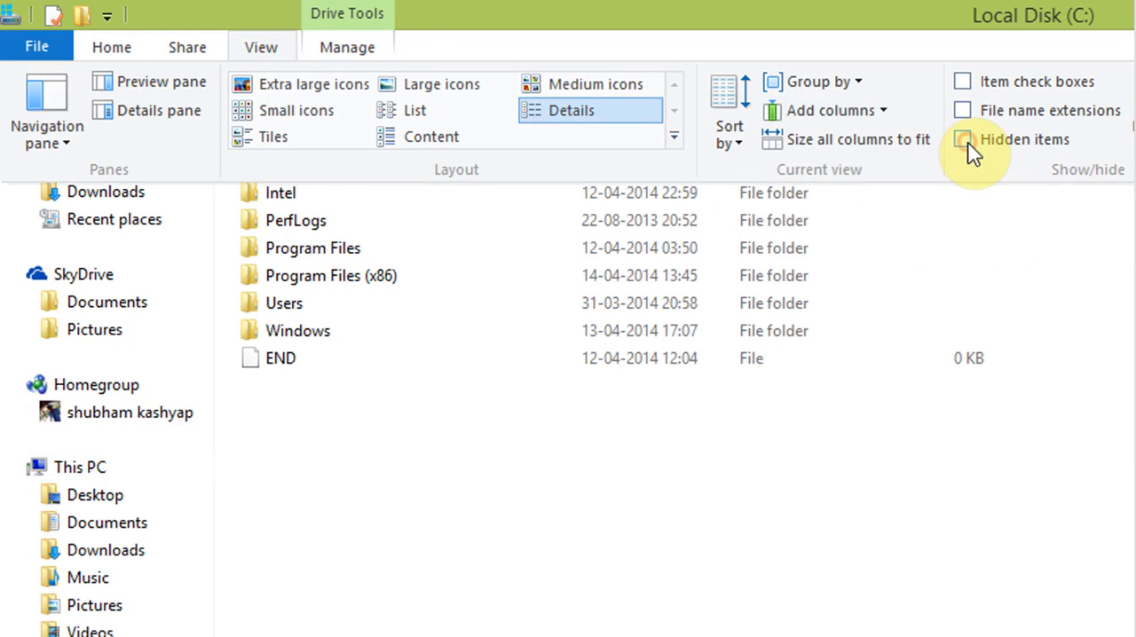
{"action": "left_click", "coordinate": [962, 139]}
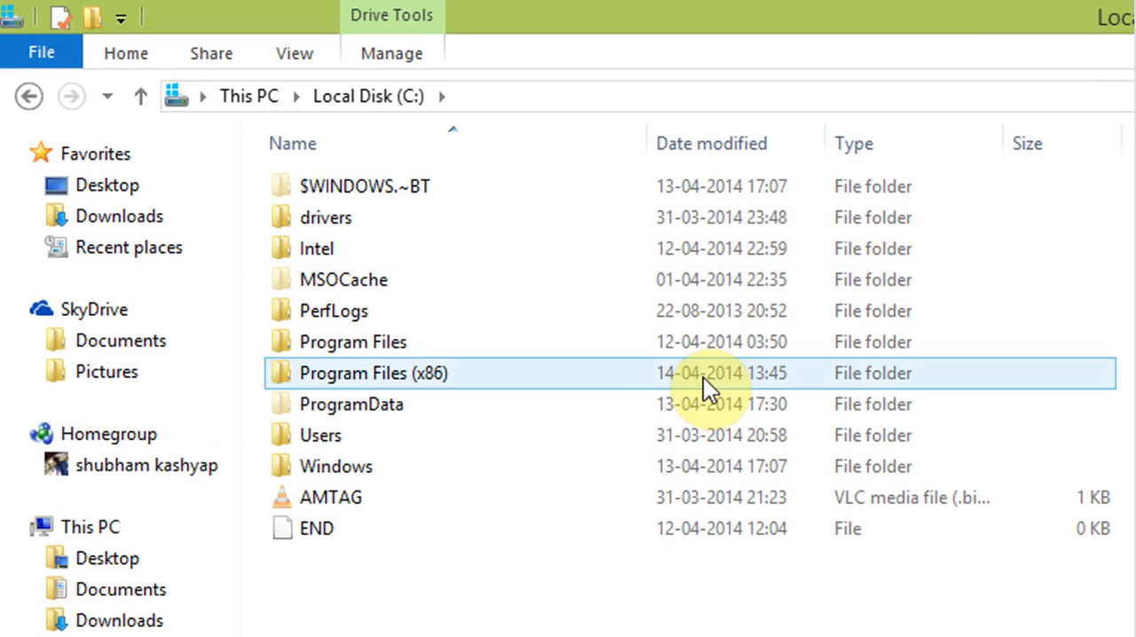
- Navigate into ProgramData's BlueStacks folder
{"action": "double_click", "coordinate": [351, 405]}
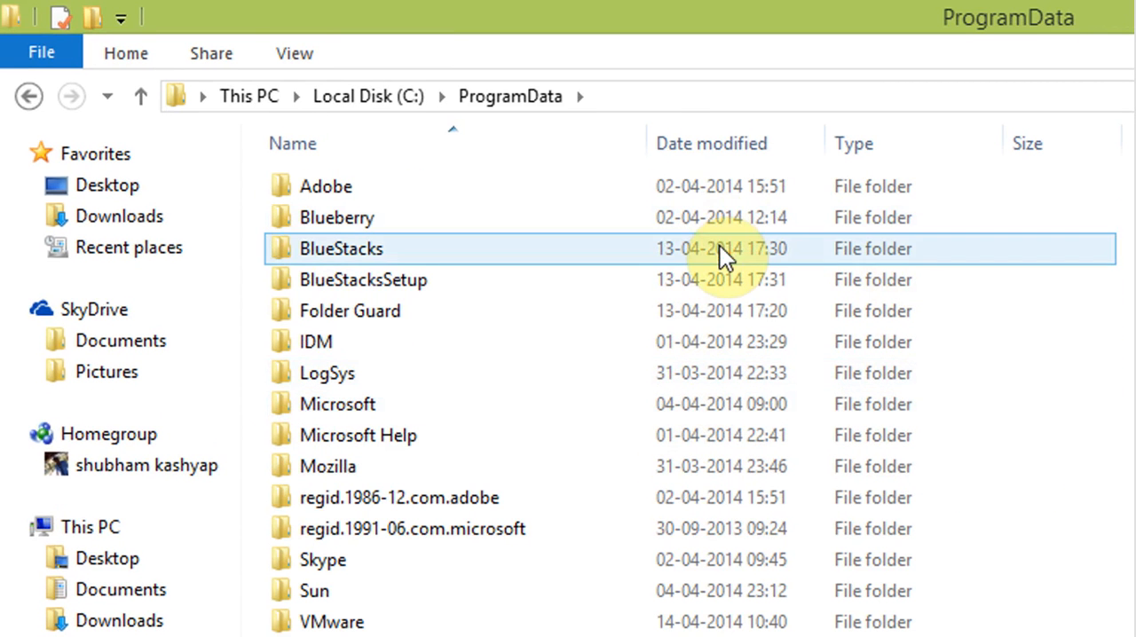
{"action": "double_click", "coordinate": [341, 248]}
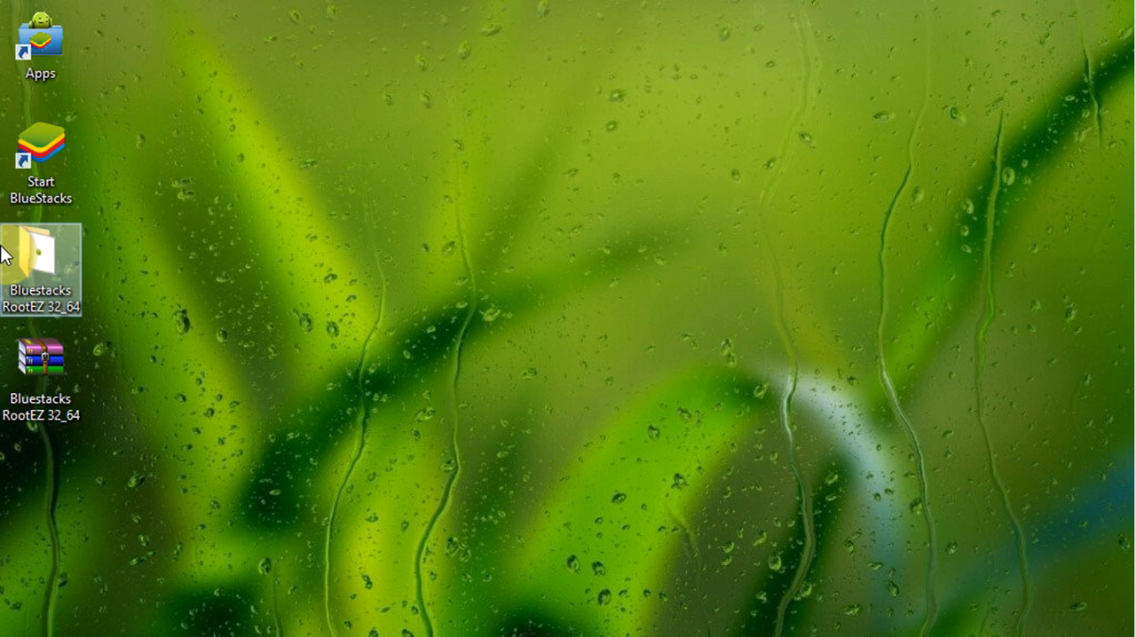
- Reach the Launcher & Root Checker folder in RootEZ's input, showing NovaLauncher and rootchecker packages
{"action": "double_click", "coordinate": [39, 258]}
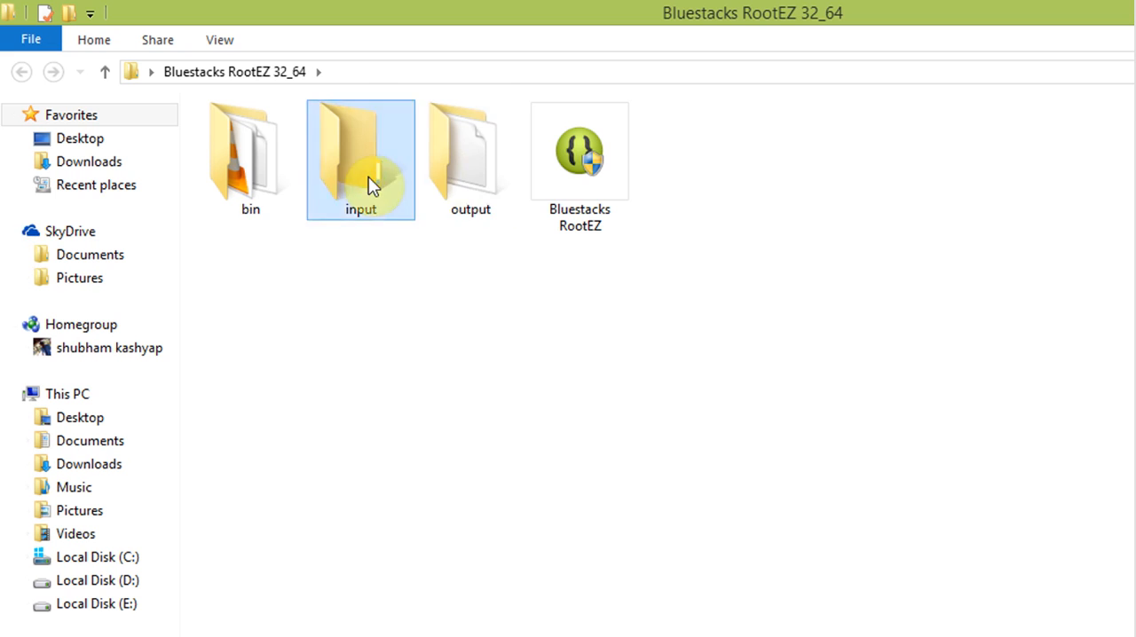
{"action": "double_click", "coordinate": [361, 160]}
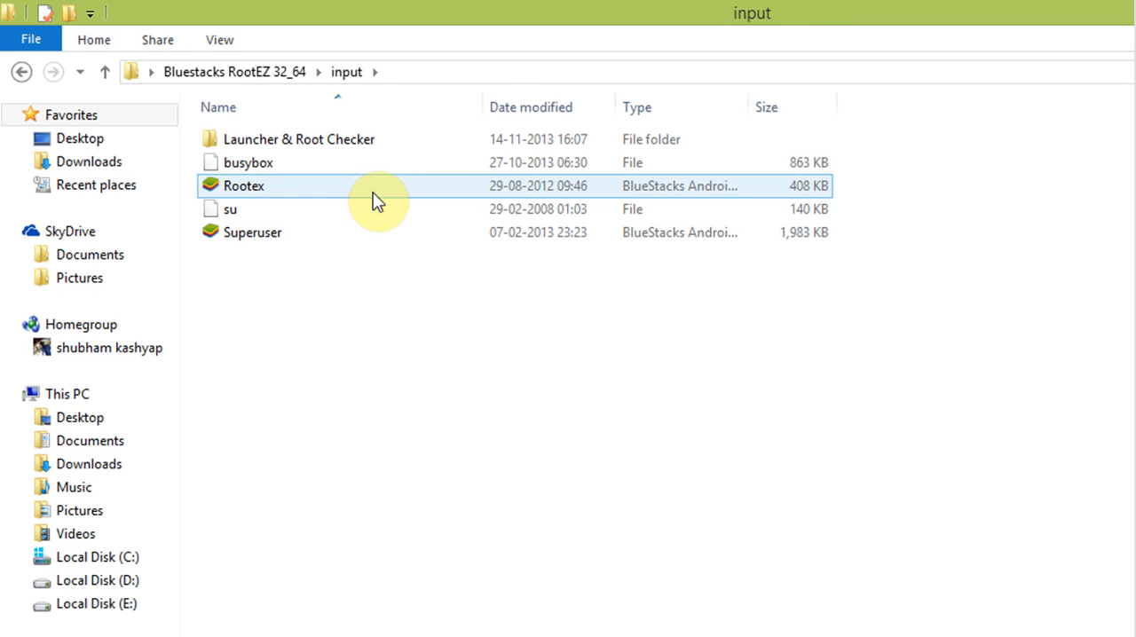
{"action": "mouse_move", "coordinate": [373, 184]}
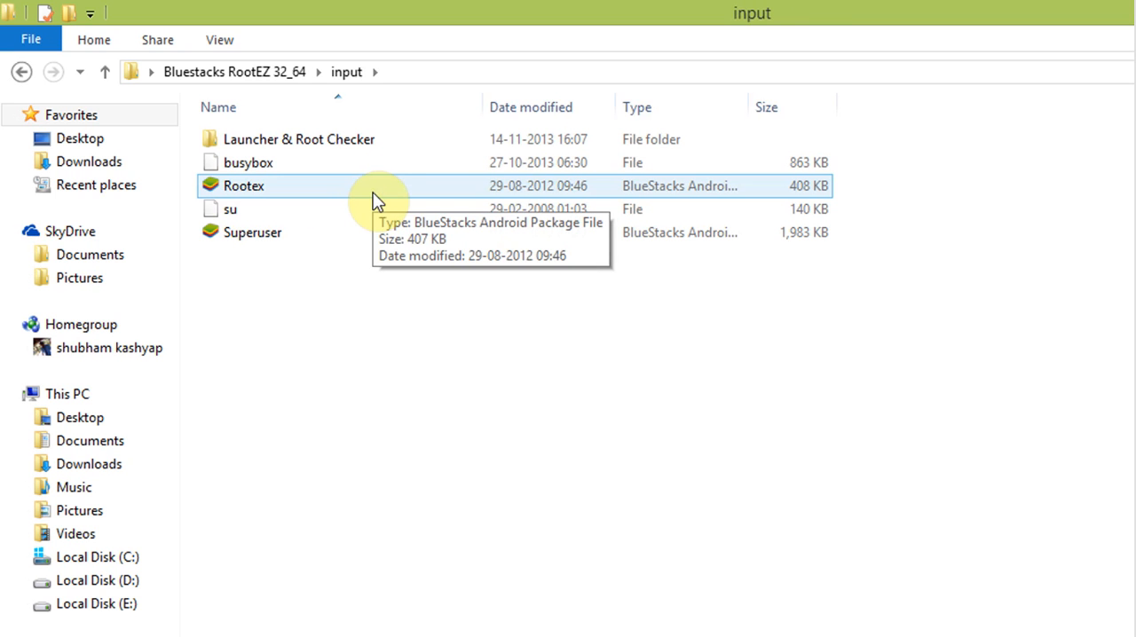
{"action": "double_click", "coordinate": [298, 139]}
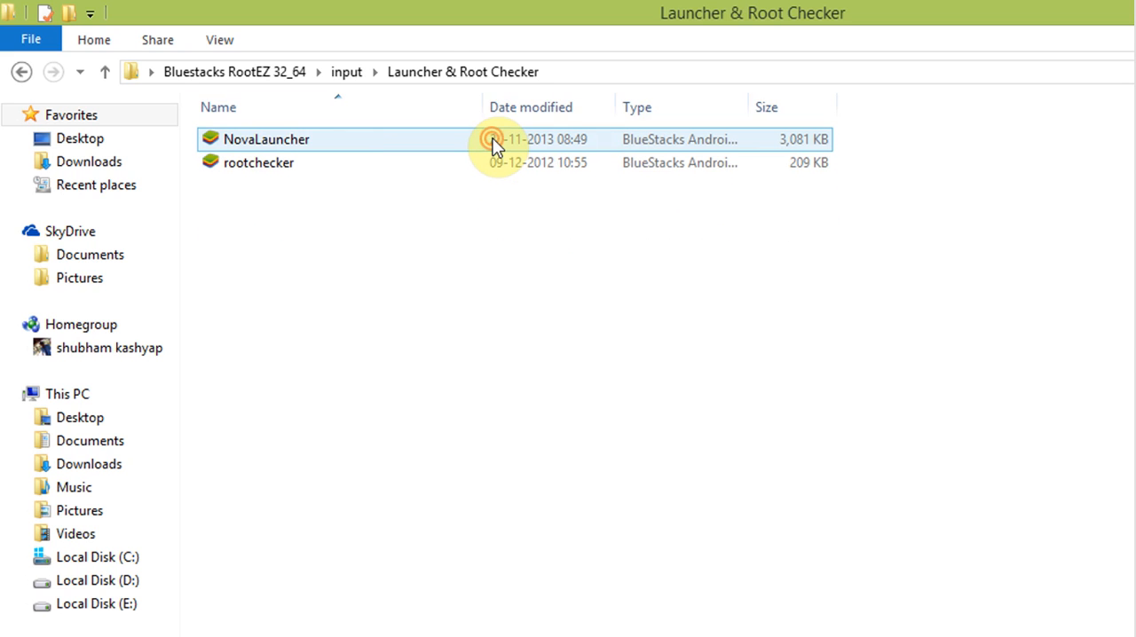